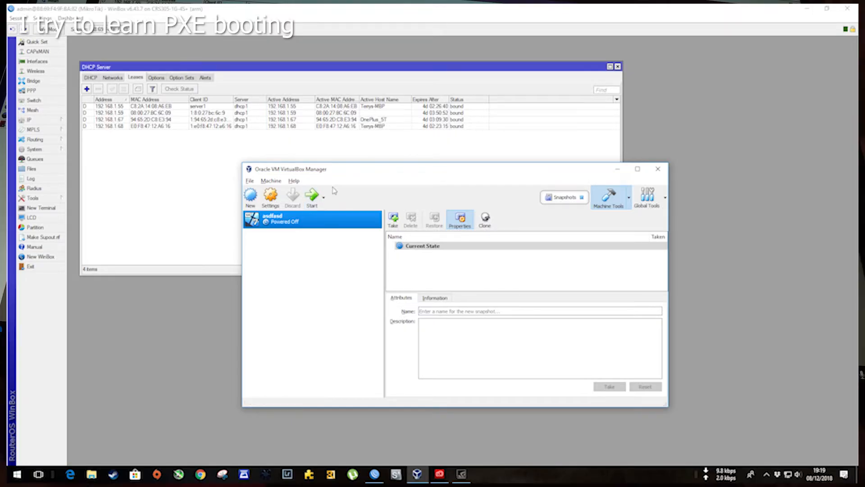
{"action": "mouse_move", "coordinate": [372, 173]}
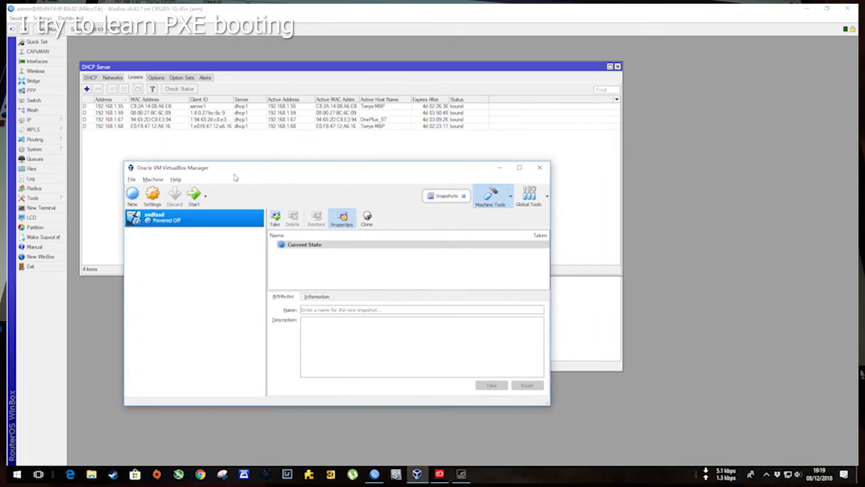
{"action": "mouse_move", "coordinate": [152, 194]}
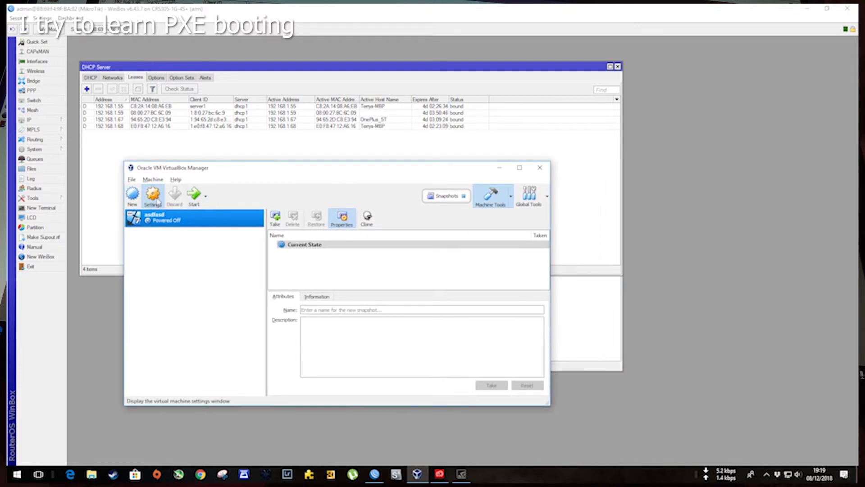
- Open the settings window for the asdfasd virtual machine
{"action": "left_click", "coordinate": [153, 194]}
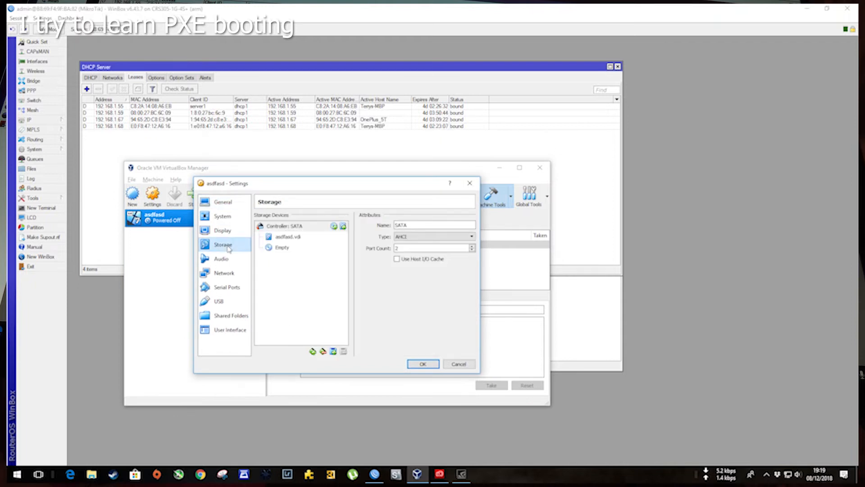
- Confirm Network leads the boot order, inspect the .vdi disk, and close settings
{"action": "left_click", "coordinate": [222, 216]}
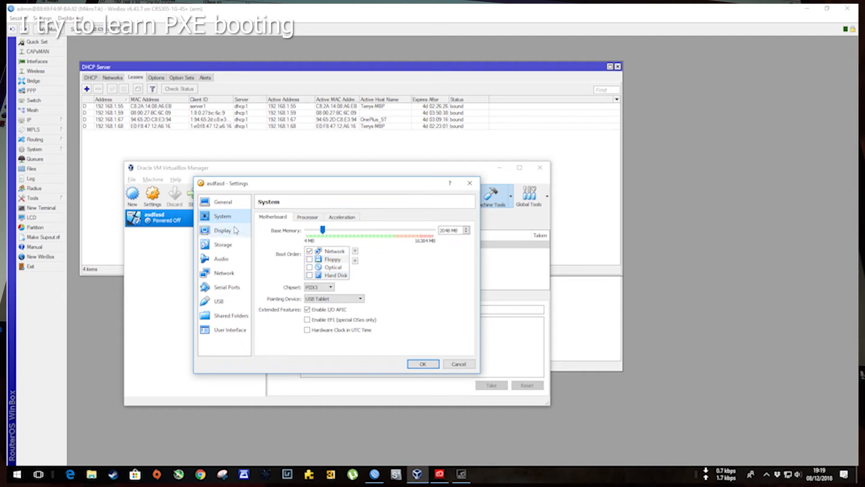
{"action": "left_click", "coordinate": [224, 244]}
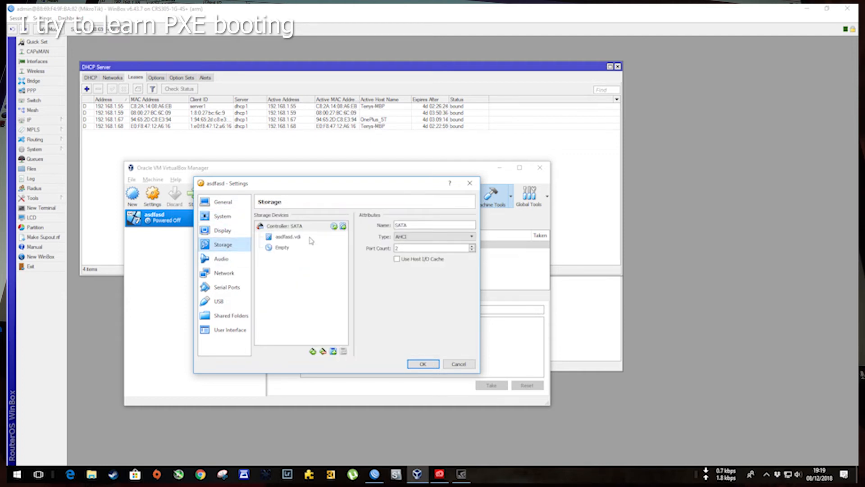
{"action": "left_click", "coordinate": [287, 236]}
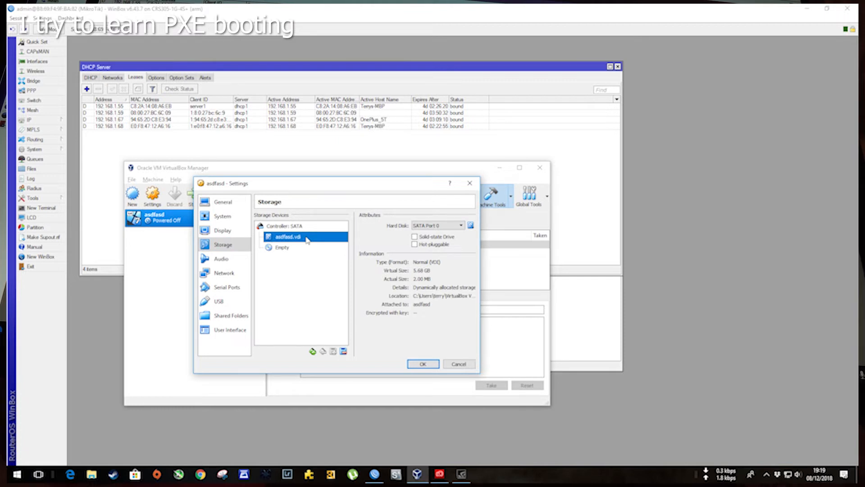
{"action": "left_click", "coordinate": [458, 363]}
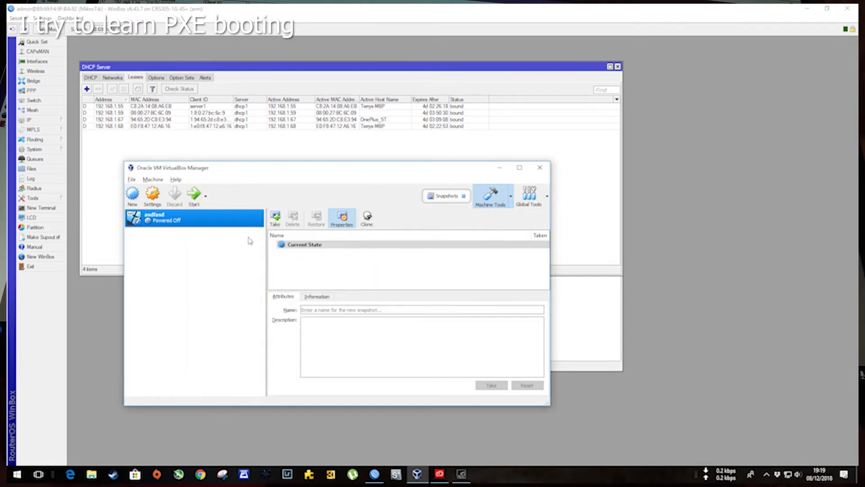
{"action": "mouse_move", "coordinate": [168, 220]}
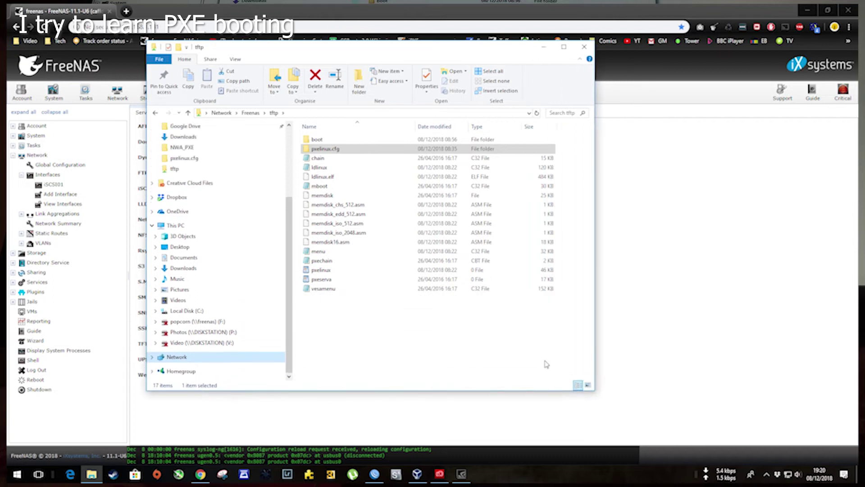
{"action": "mouse_move", "coordinate": [517, 355]}
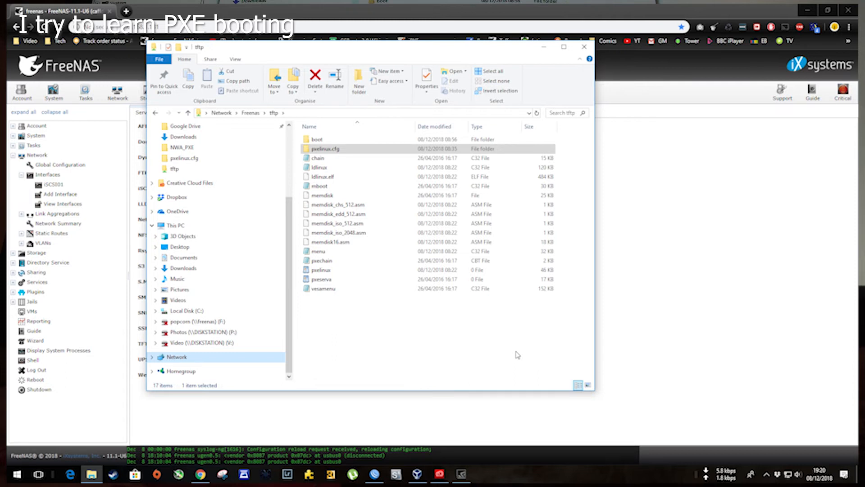
{"action": "mouse_move", "coordinate": [443, 341]}
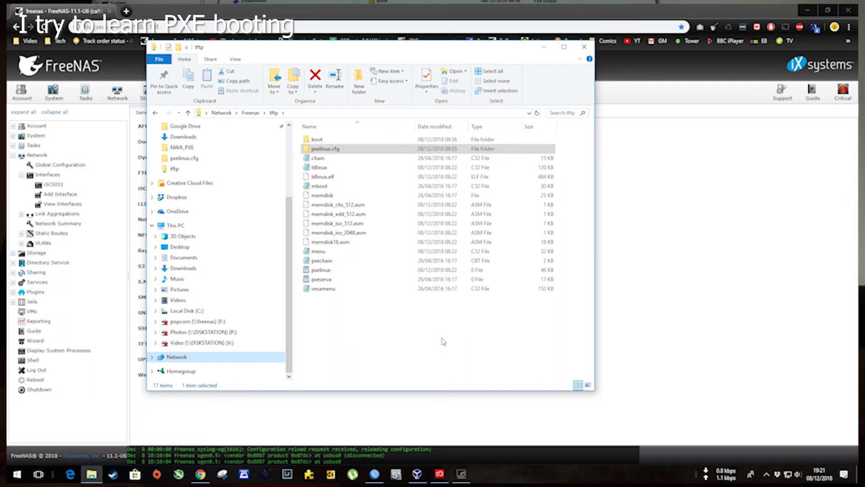
{"action": "mouse_move", "coordinate": [455, 460]}
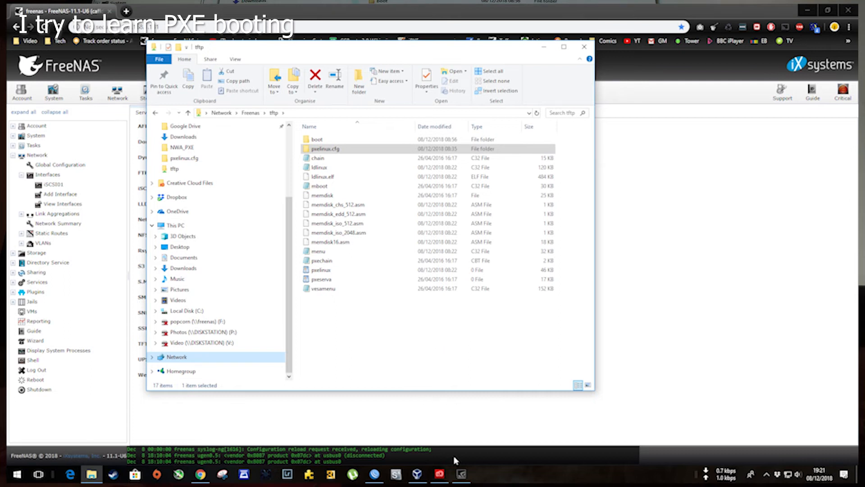
- Start the asdfasd VM from the VirtualBox Manager to test PXE boot
{"action": "left_click", "coordinate": [395, 474]}
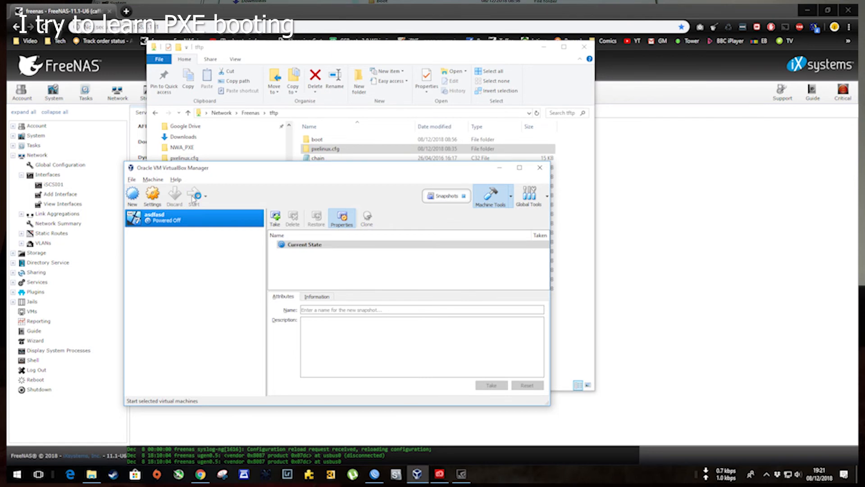
{"action": "left_click", "coordinate": [194, 196]}
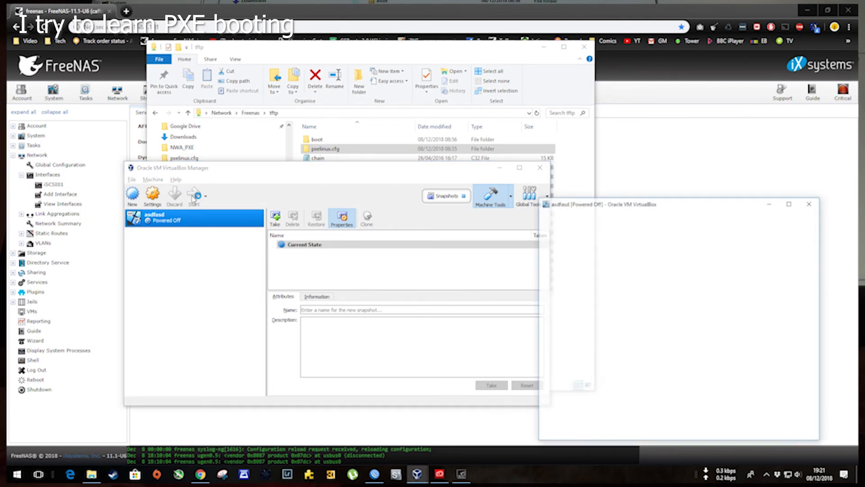
{"action": "left_click", "coordinate": [194, 196]}
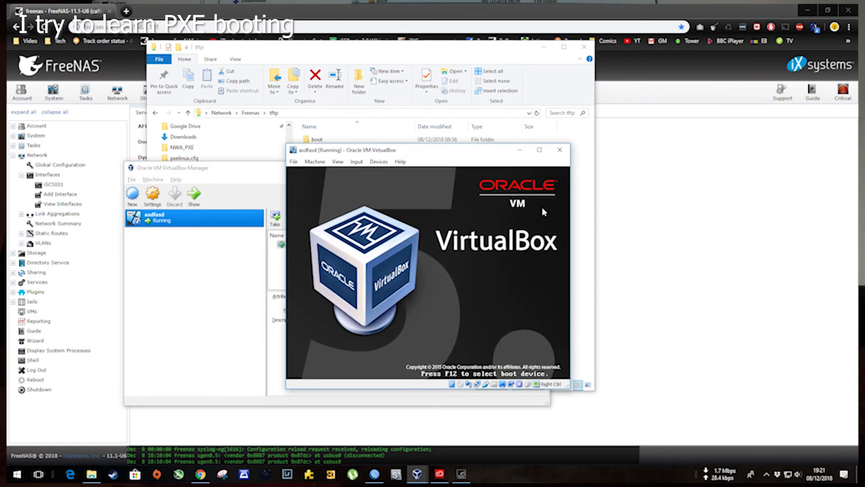